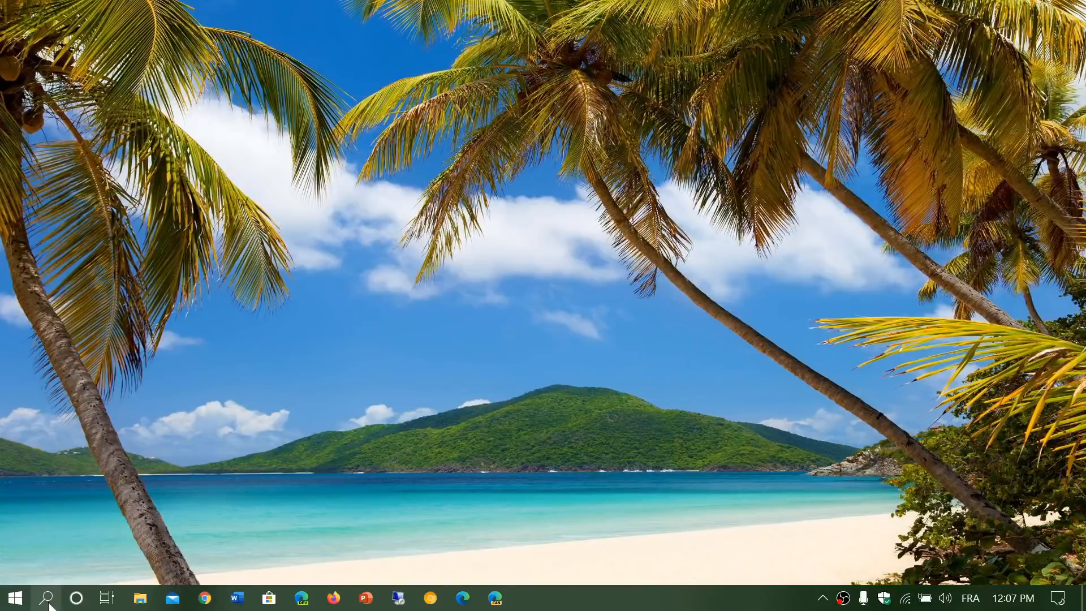
- Run winver from taskbar search to show Windows 10 Version 2004, Build 19041.264
{"action": "left_click", "coordinate": [47, 597]}
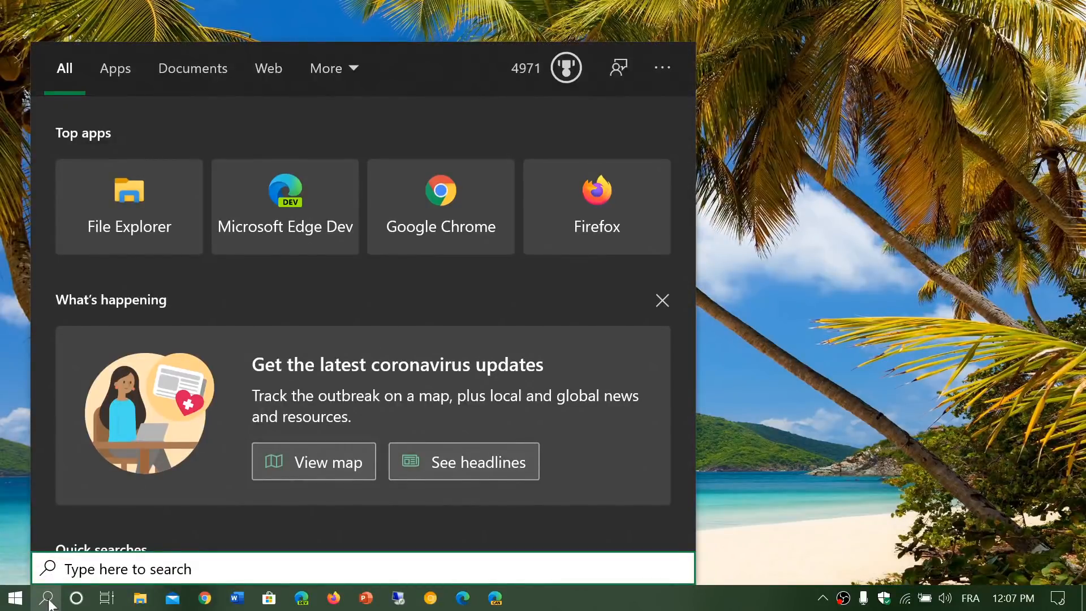
{"action": "type", "text": "winver"}
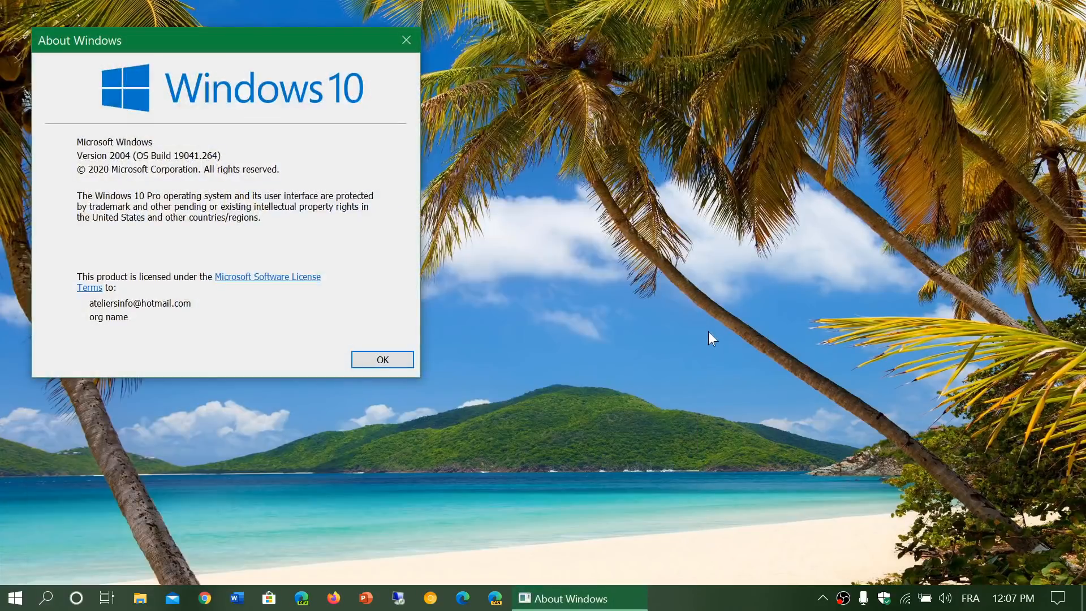
- Drag the About Windows dialog by its title bar toward the screen centre
{"action": "left_click_drag", "start_coordinate": [225, 40], "coordinate": [270, 56]}
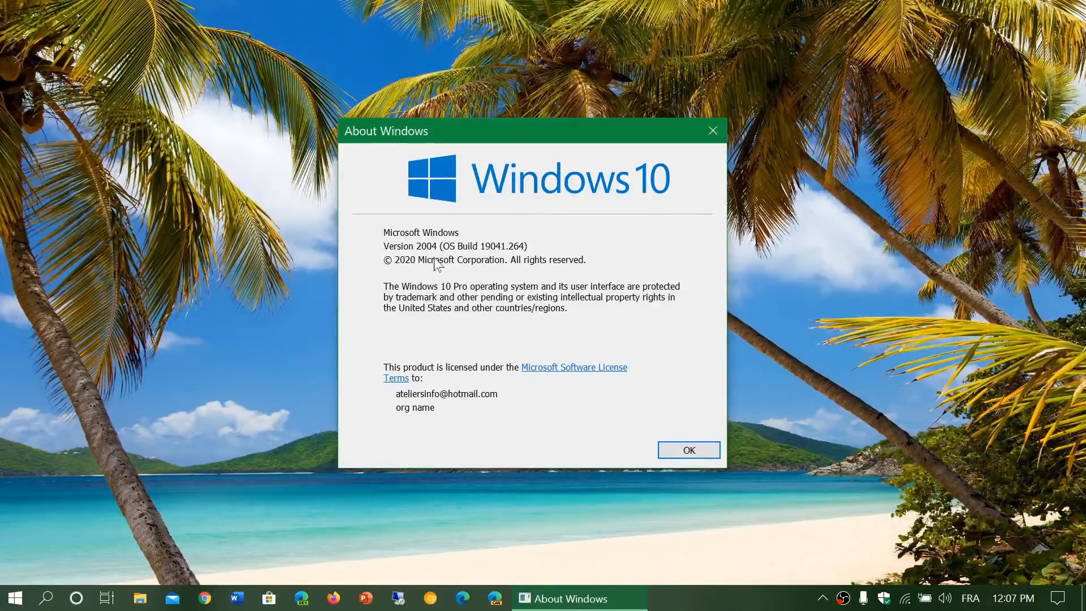
{"action": "mouse_move", "coordinate": [484, 220]}
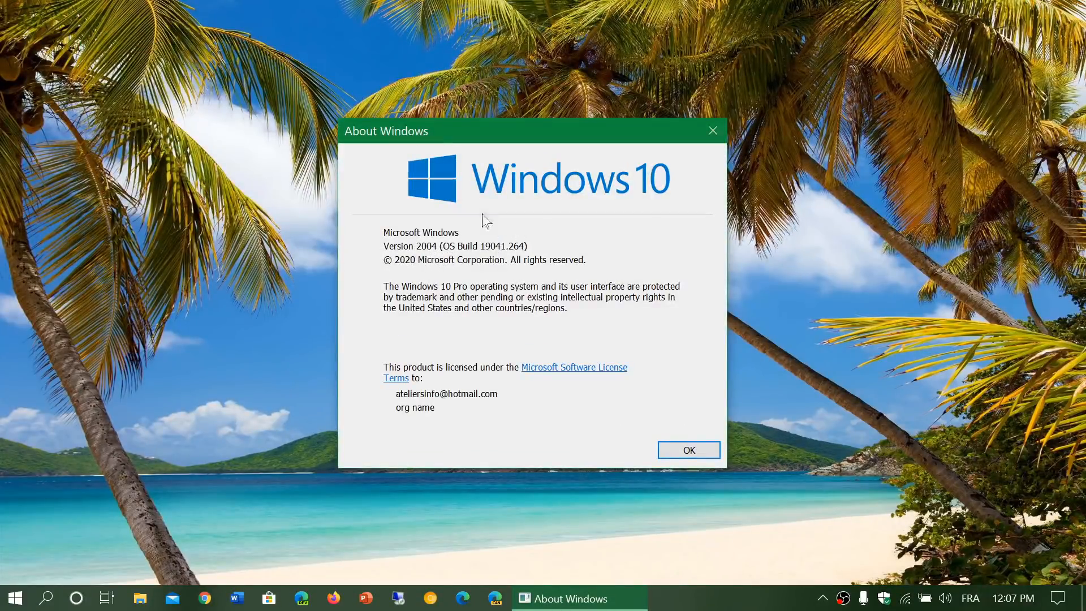
{"action": "mouse_move", "coordinate": [611, 270]}
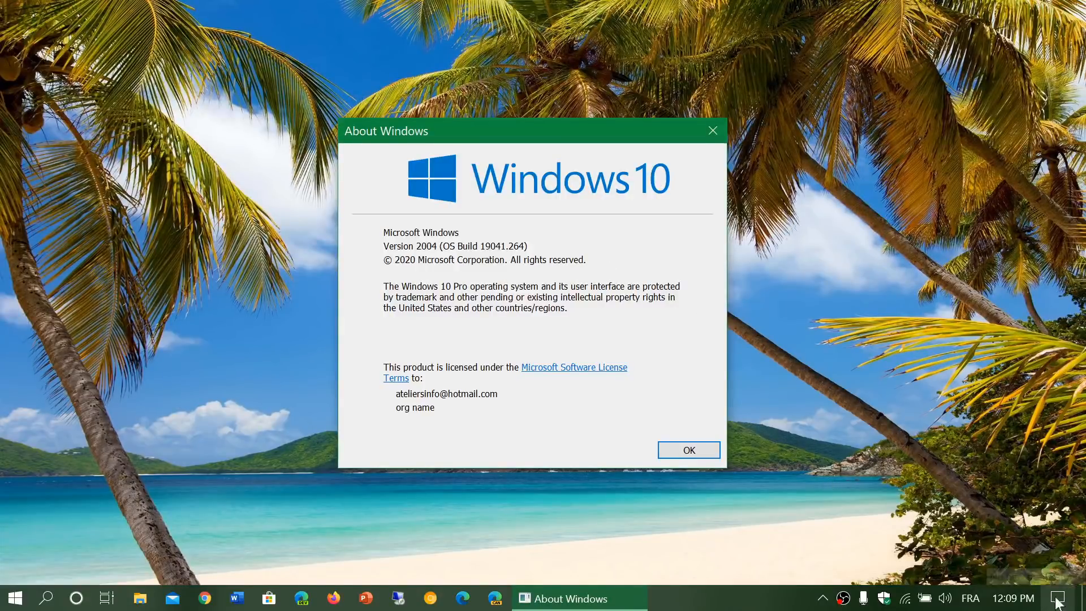
- Run Check for updates in Update & Security, starting the Defender intelligence update, then close Settings
{"action": "left_click", "coordinate": [1059, 597]}
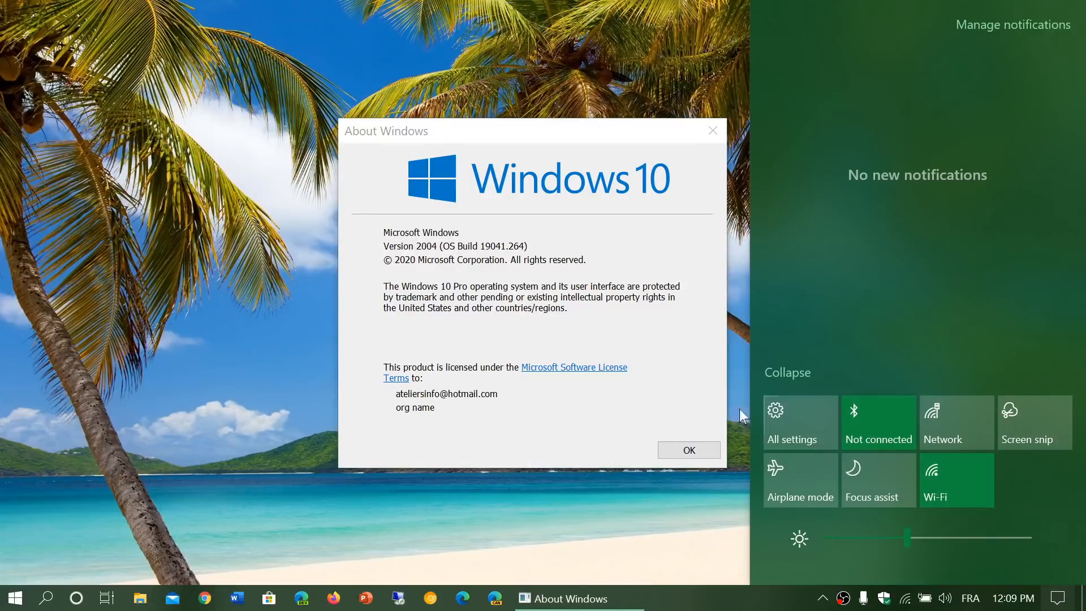
{"action": "left_click", "coordinate": [799, 422]}
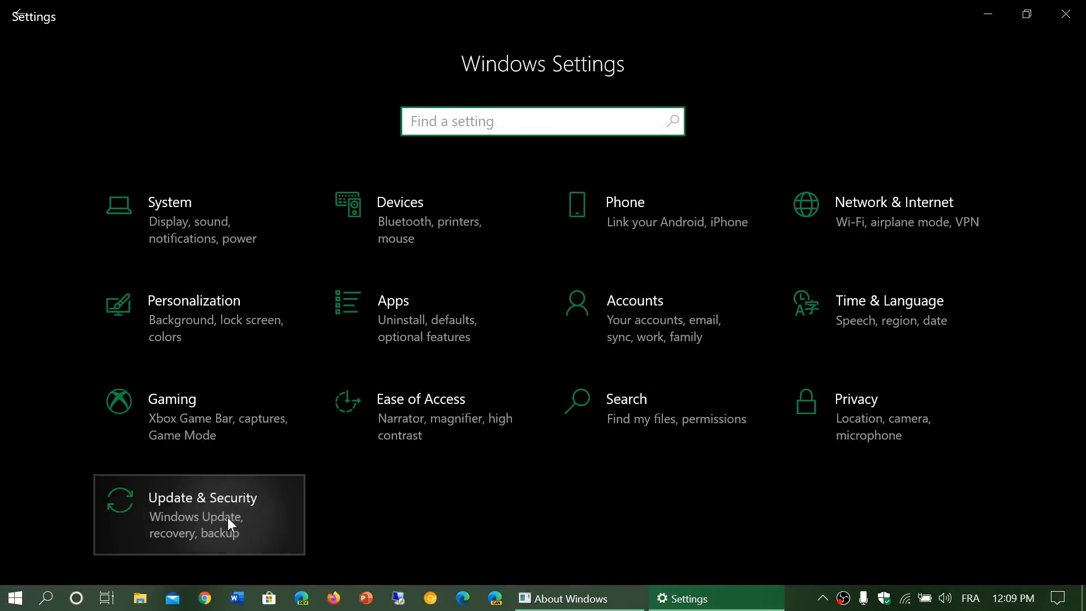
{"action": "left_click", "coordinate": [201, 497]}
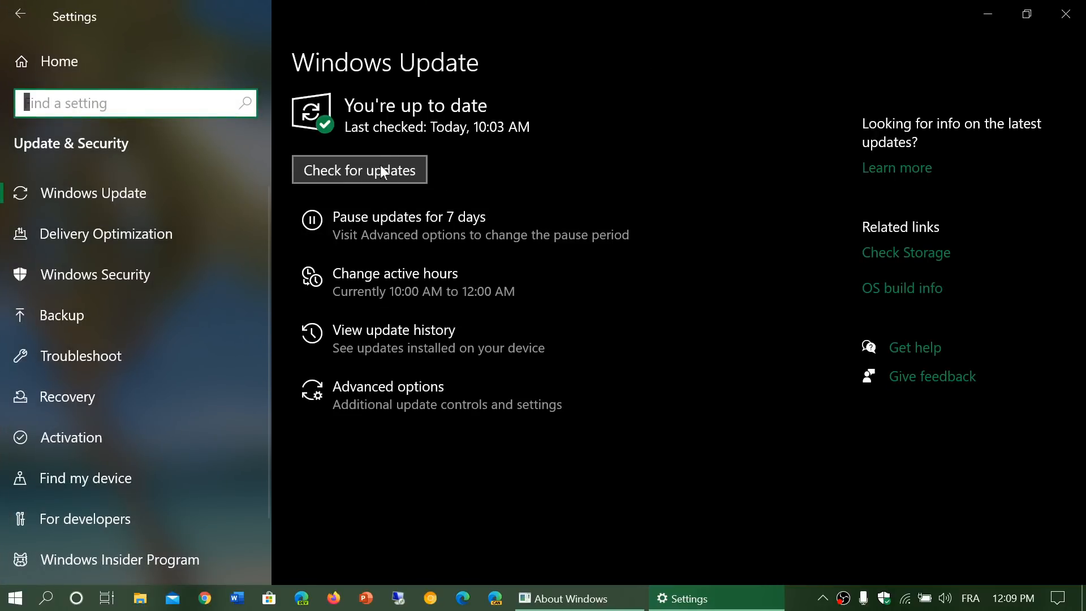
{"action": "left_click", "coordinate": [359, 169]}
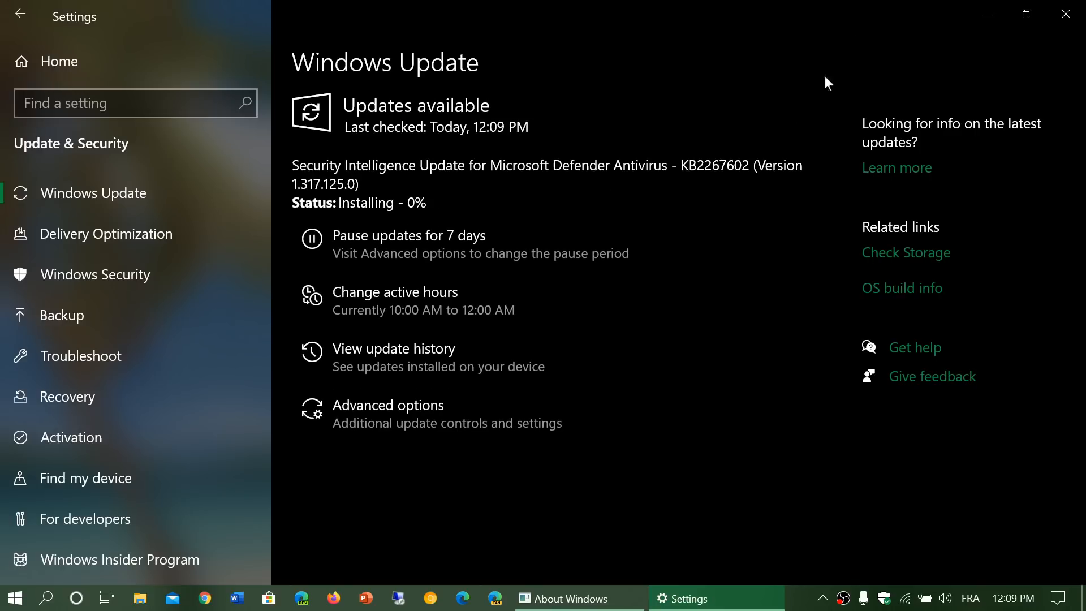
{"action": "left_click", "coordinate": [568, 597]}
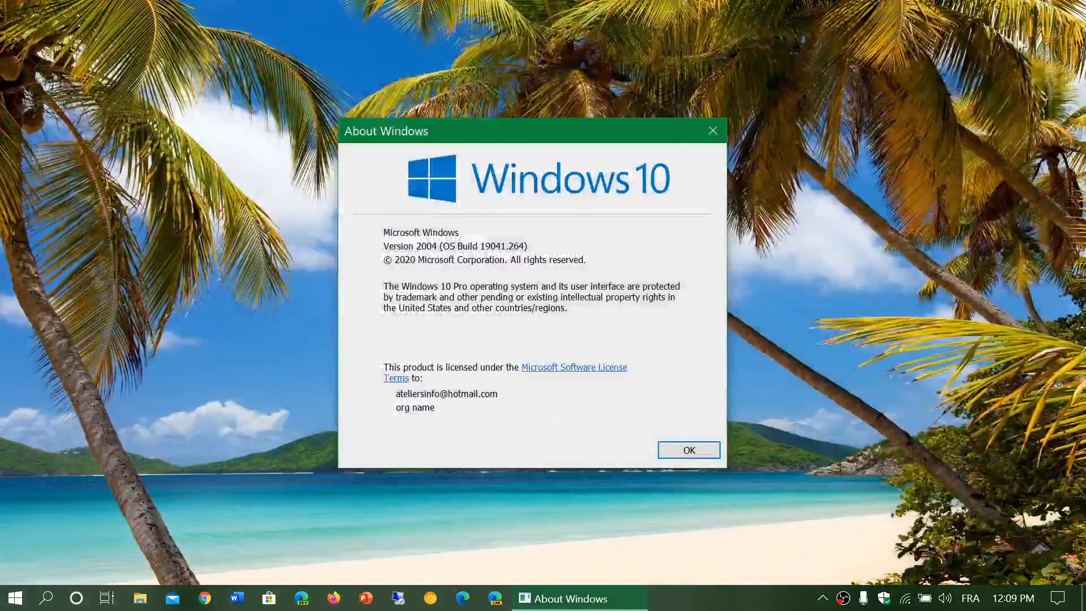